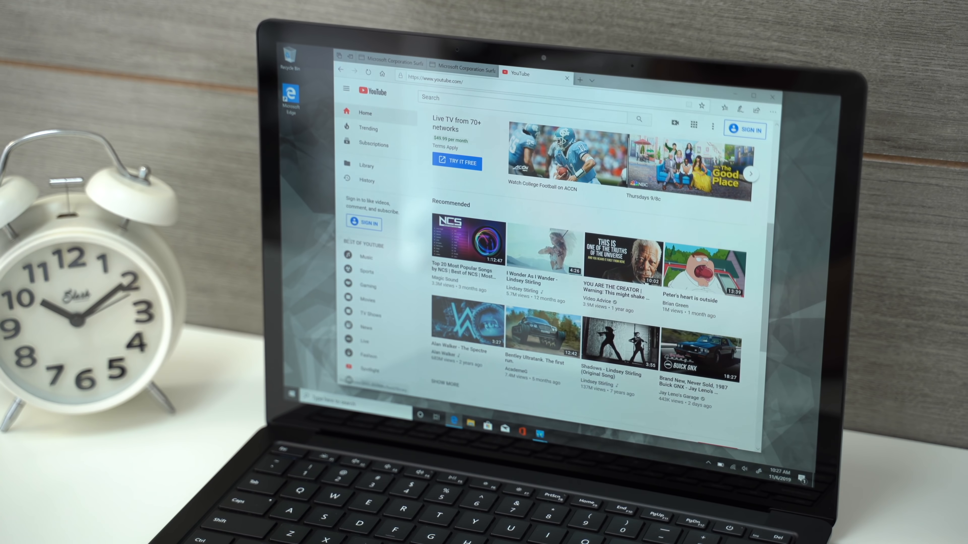
pyautogui.scroll(-3)
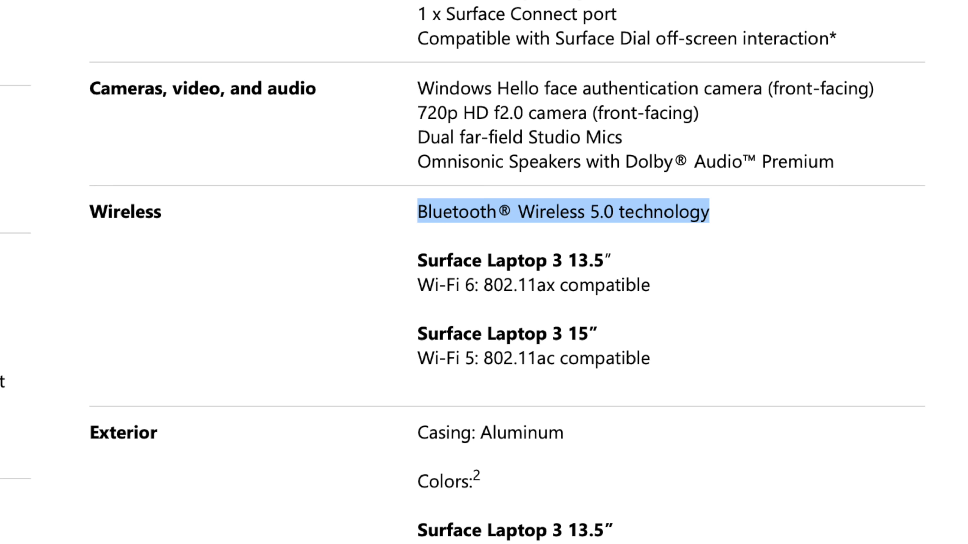
pyautogui.scroll(-3)
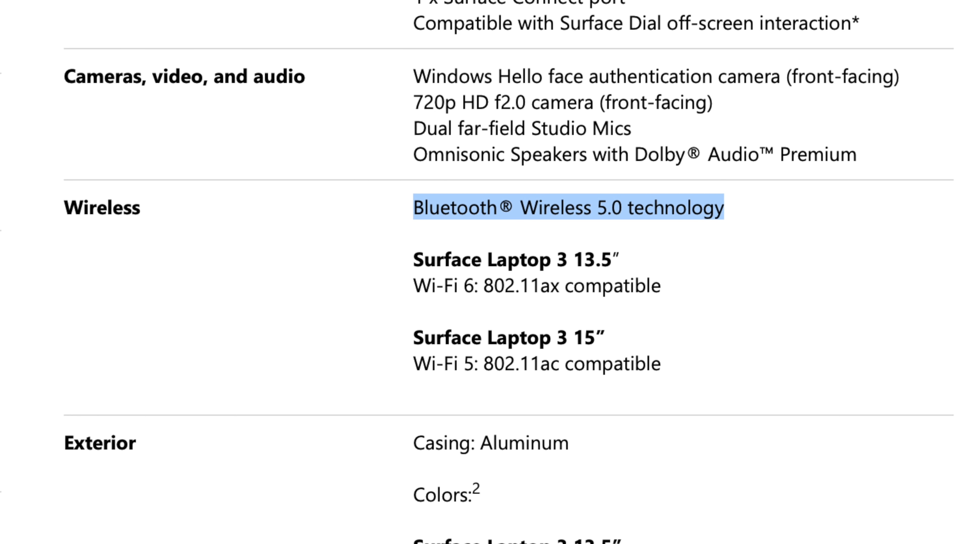